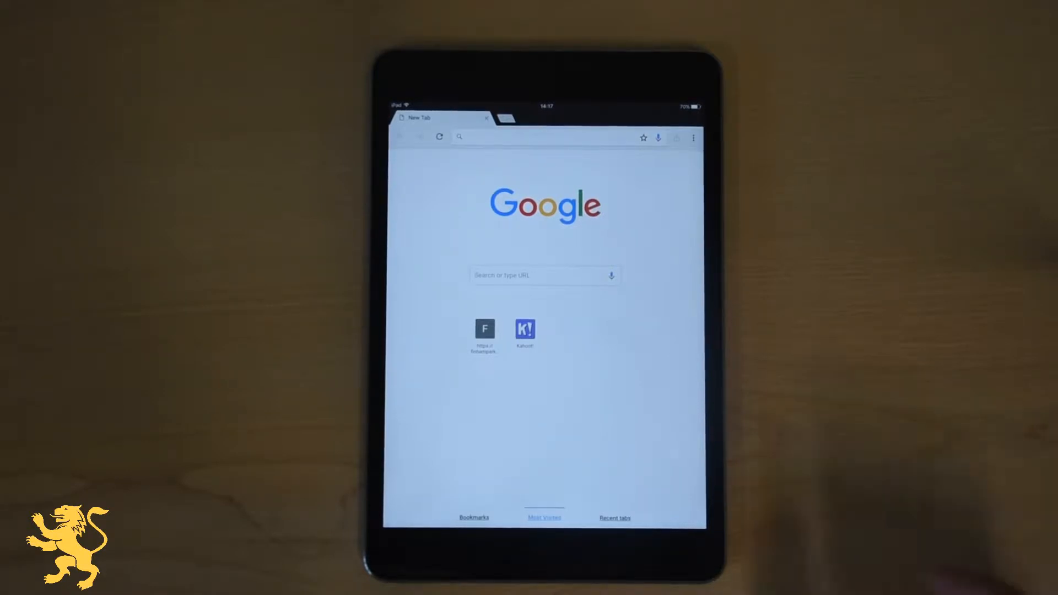
Enter finhampark2.co.uk into the address bar of a new Chrome tab.
click(540, 274)
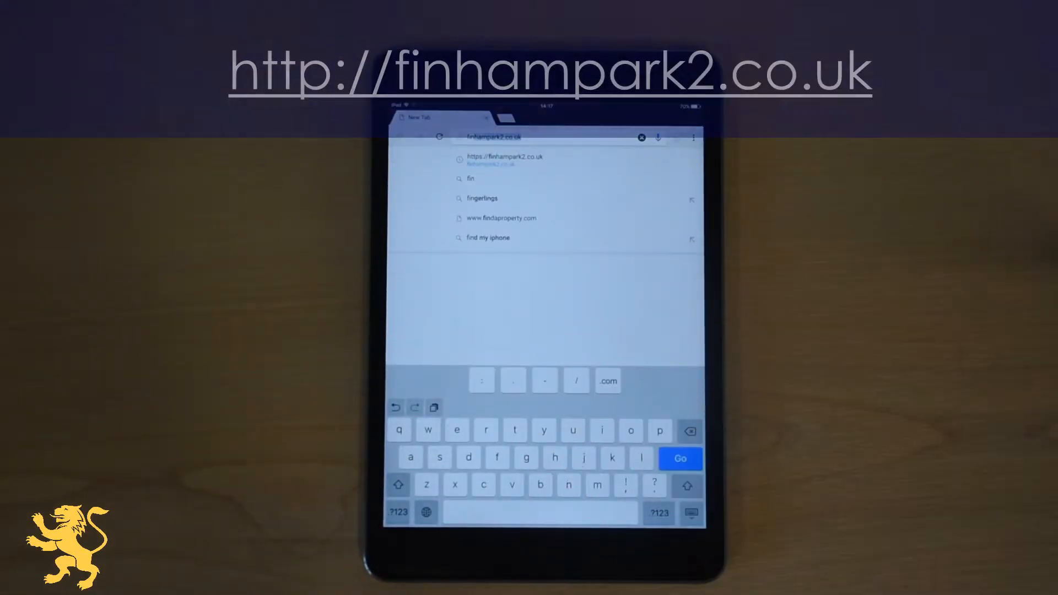
Load finhampark2.co.uk and follow the Frog link under Parents & Students.
click(680, 458)
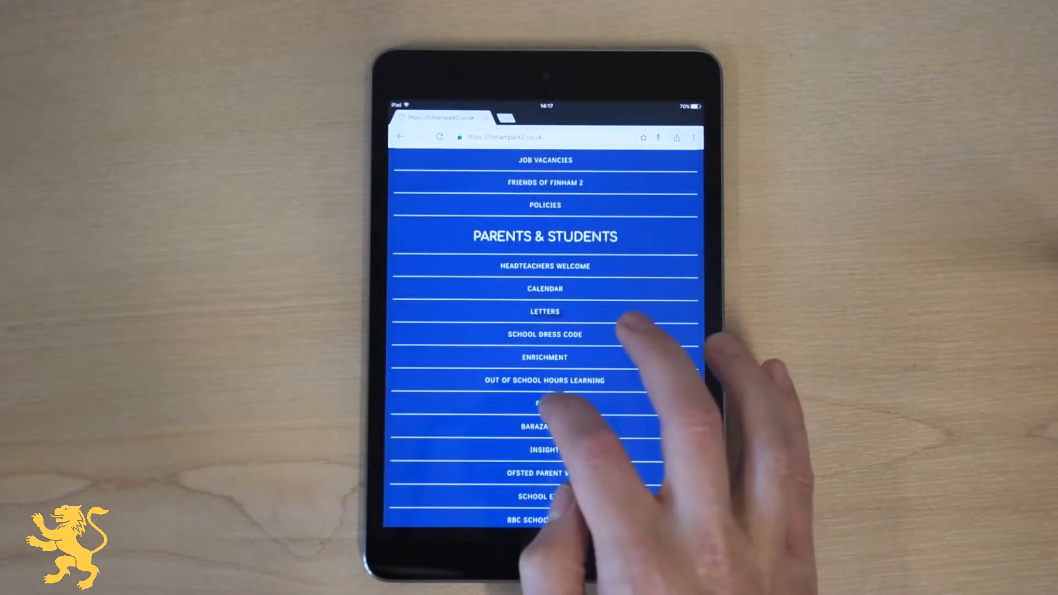
click(543, 403)
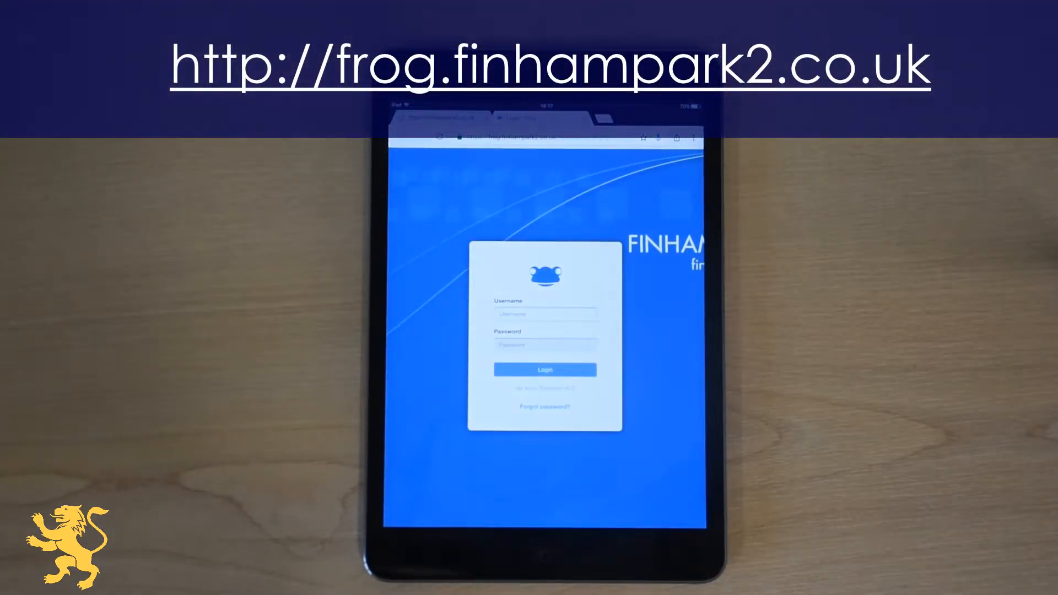
Enter the school username on the Frog login page and submit it.
click(544, 314)
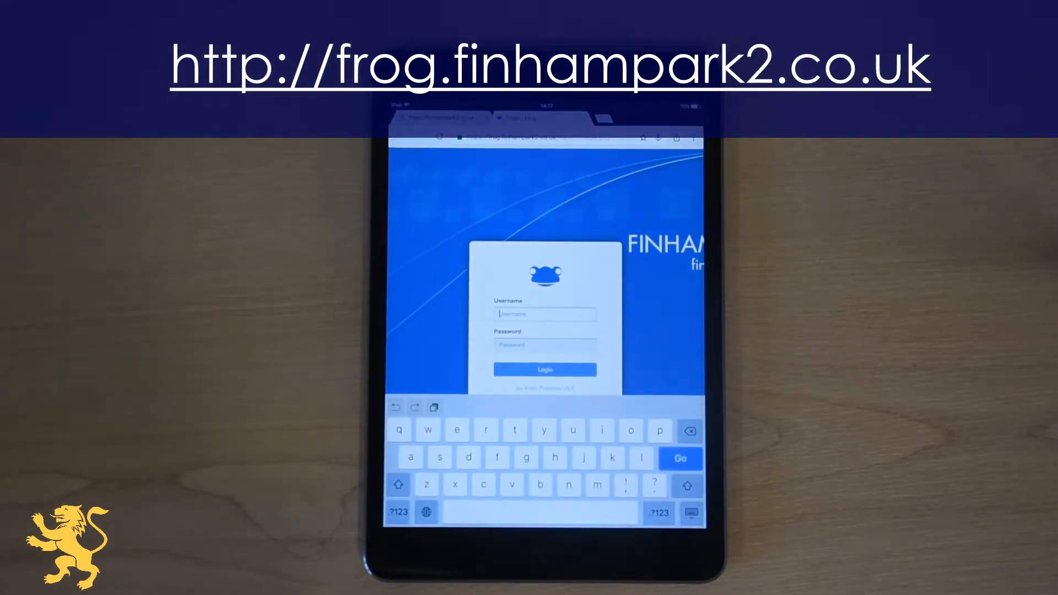
click(398, 512)
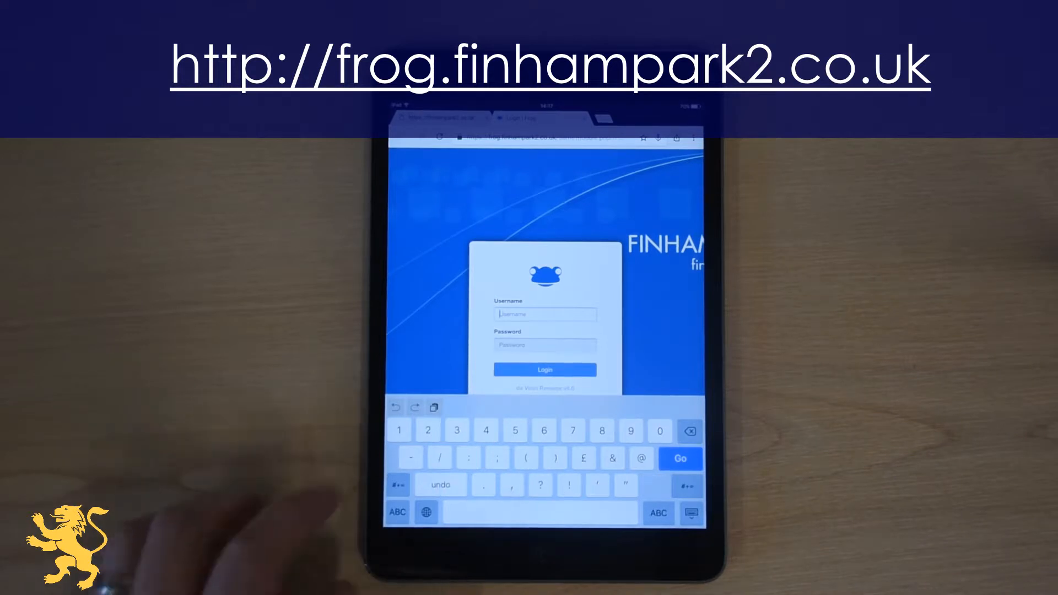
text(1)
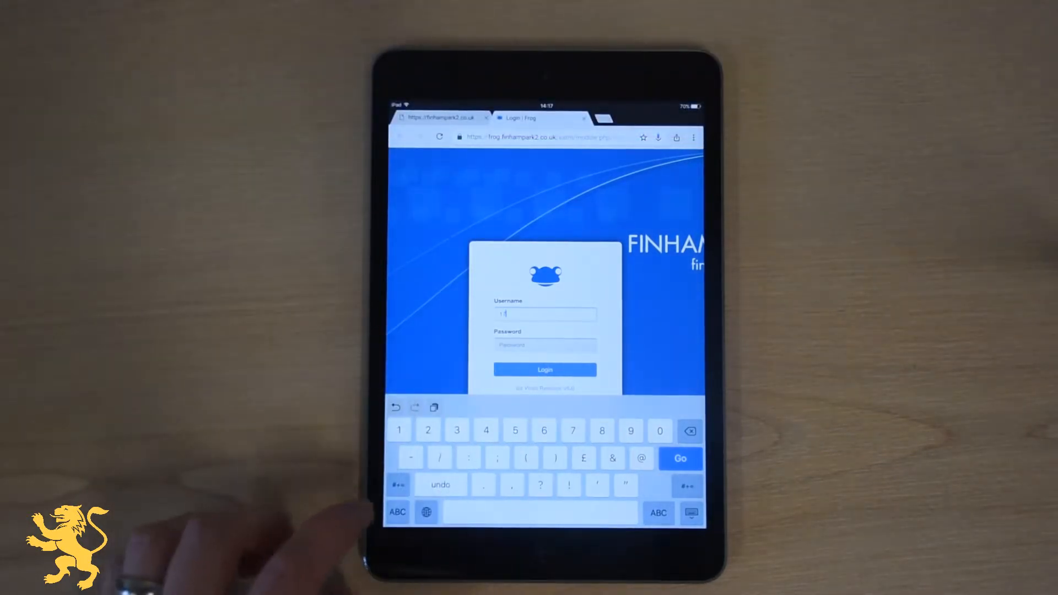
click(398, 511)
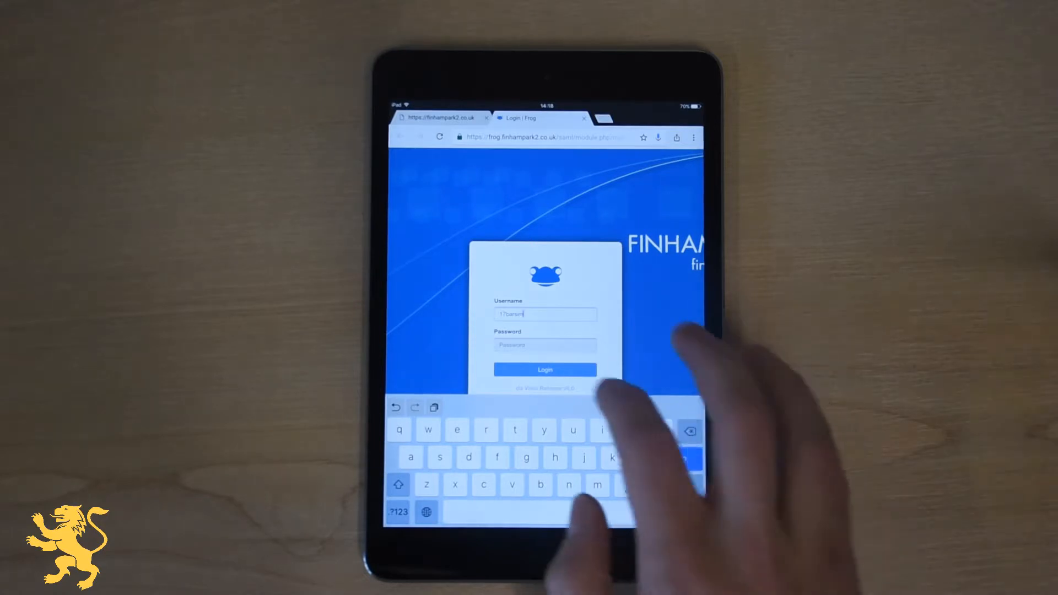
click(545, 369)
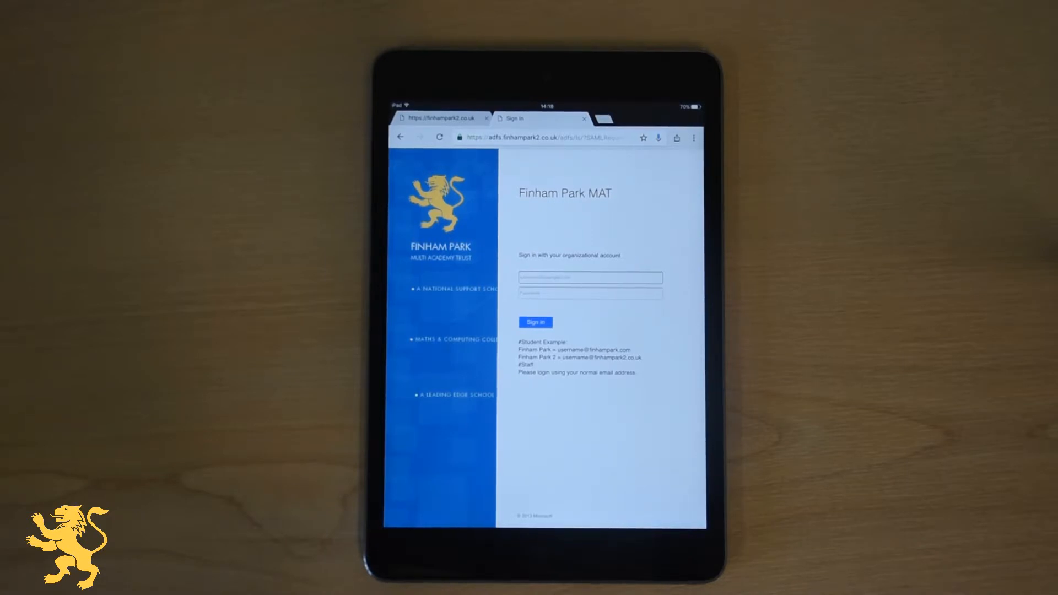
click(589, 277)
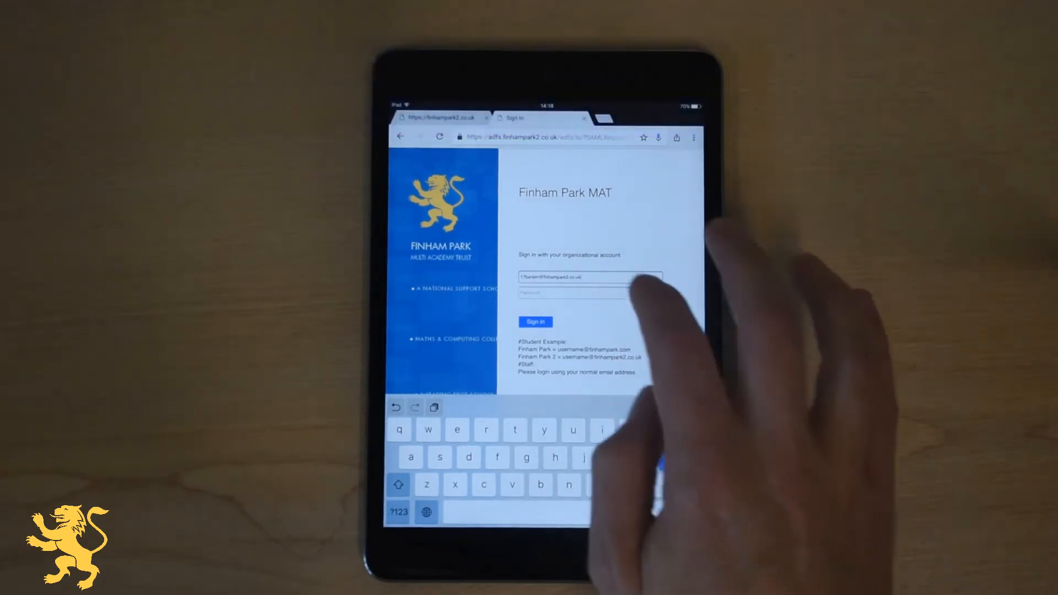
click(588, 277)
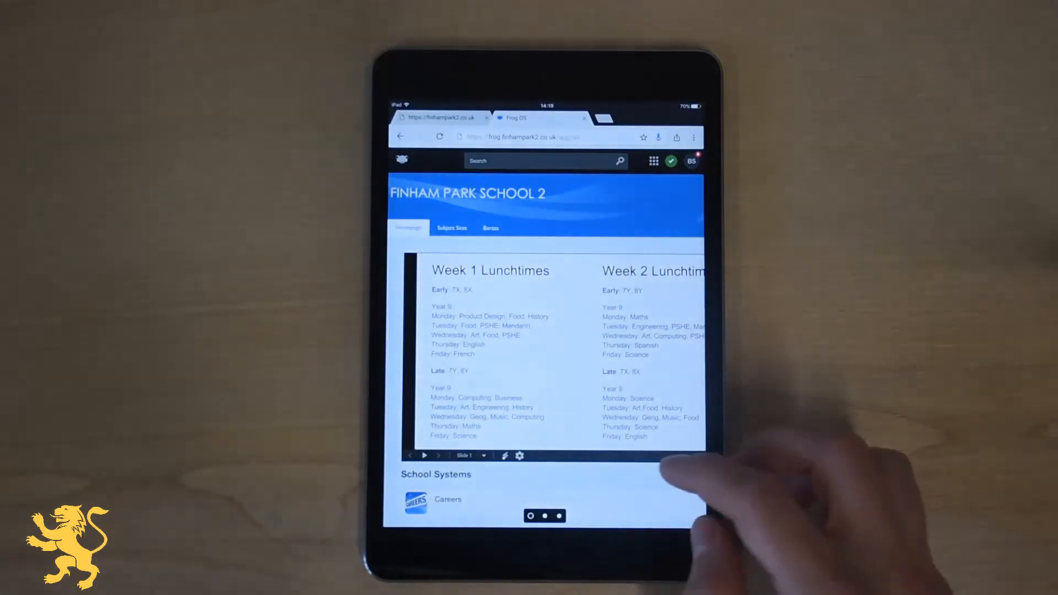
Scroll past the lunchtime slides and School Systems links, reaching the Subject Sites tab.
scroll(down, 3)
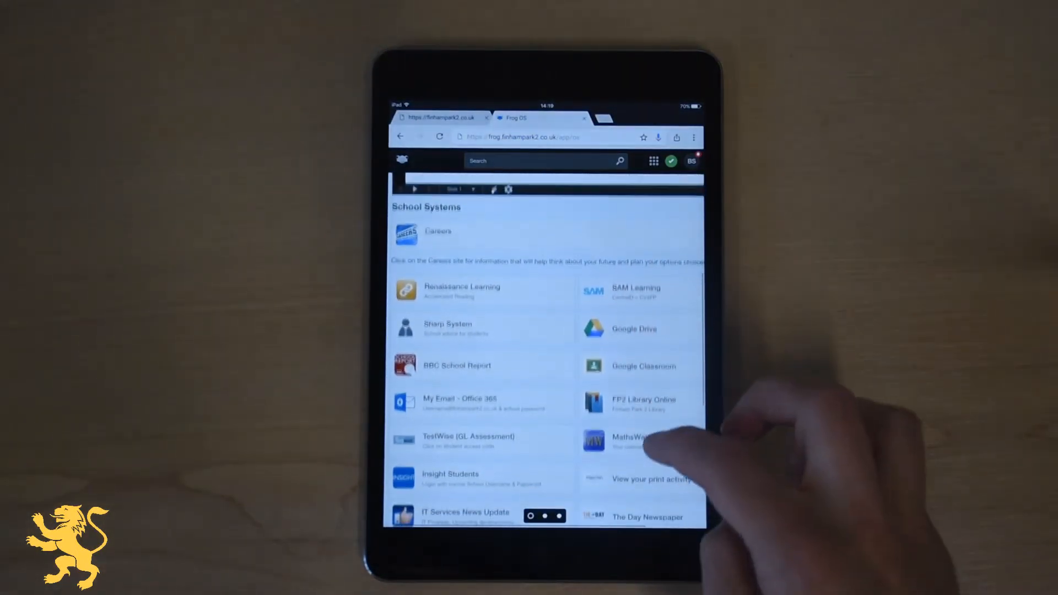
scroll(down, 3)
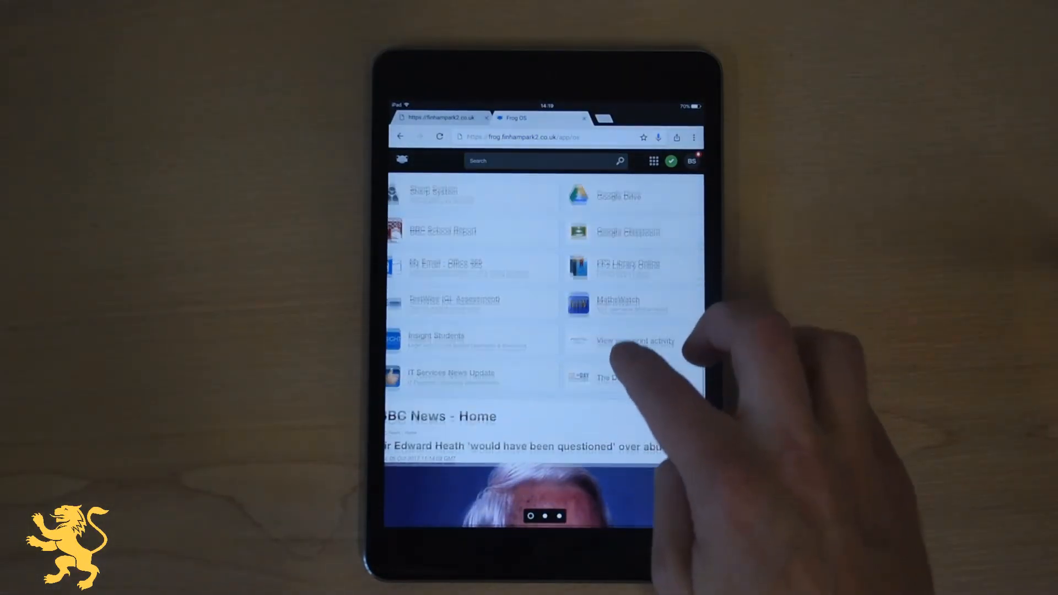
click(439, 118)
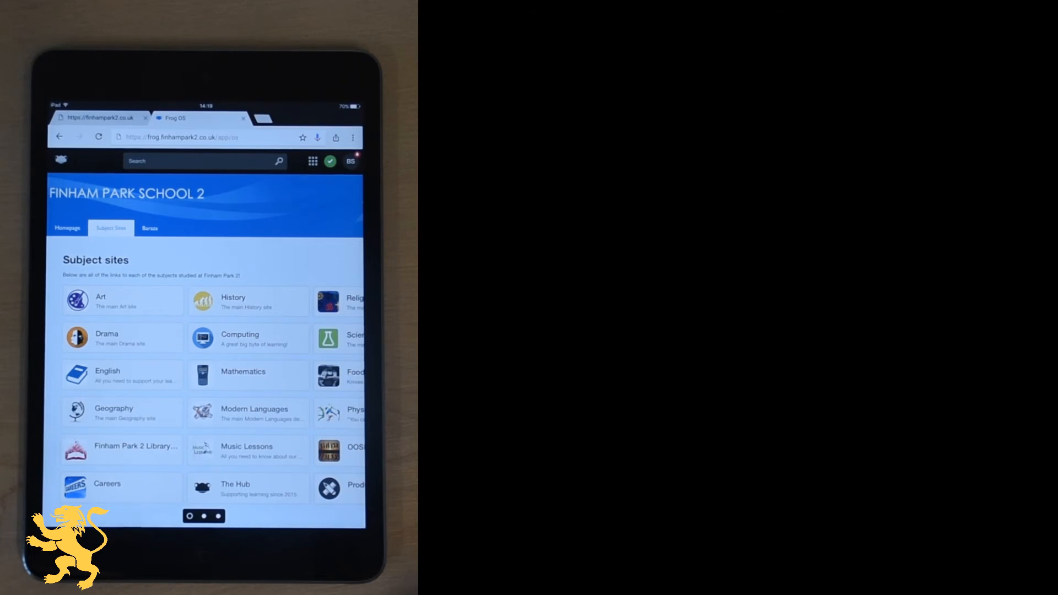
click(302, 138)
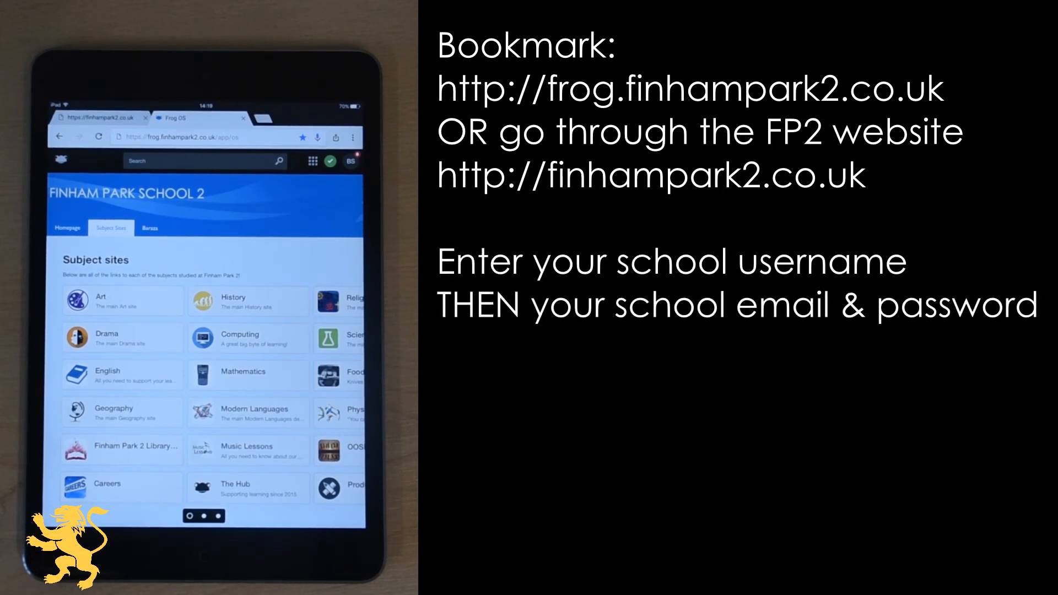
text(username@finhampark2.co.uk)
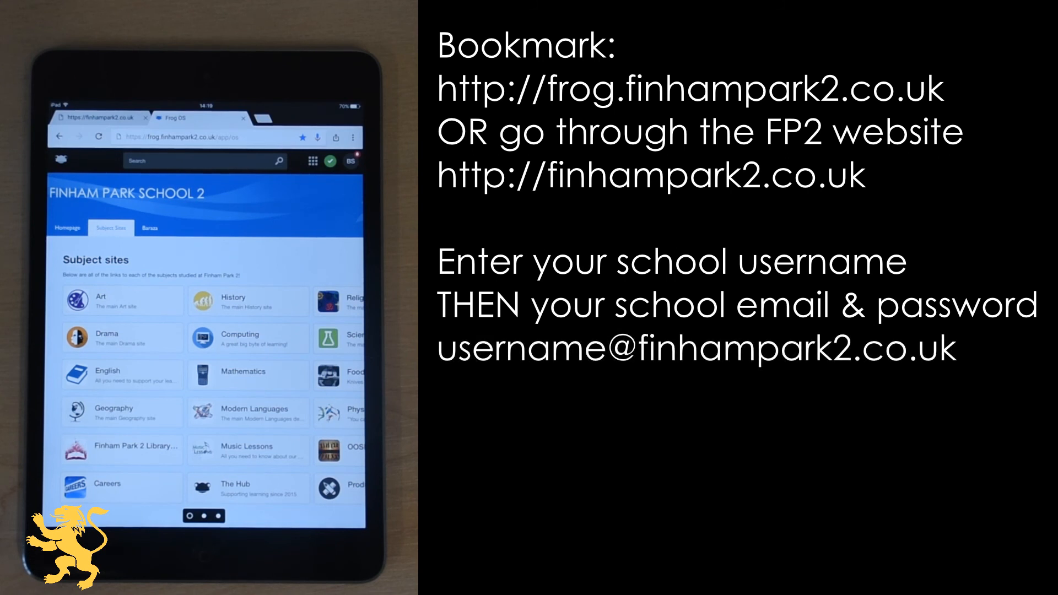